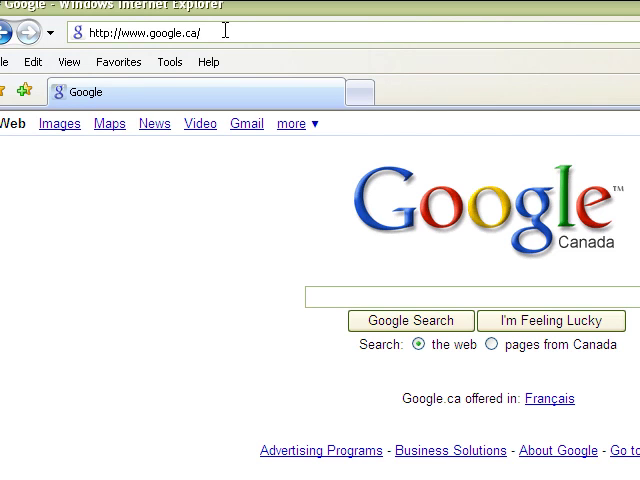
Go to get.adobe.com/flashplayer/ in place of the Google home page.
key("BackSpace")
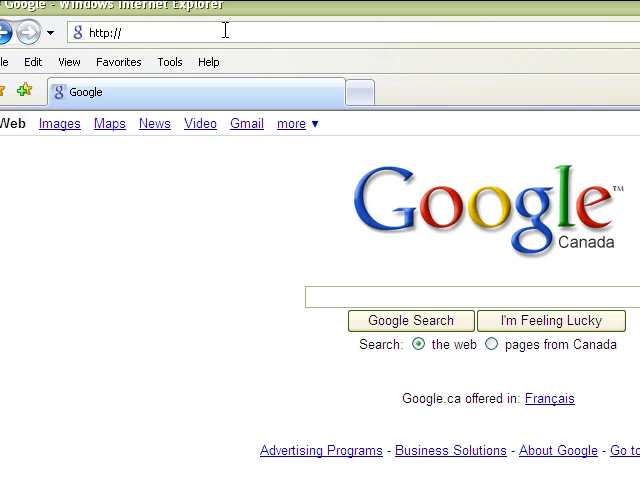
type("get.")
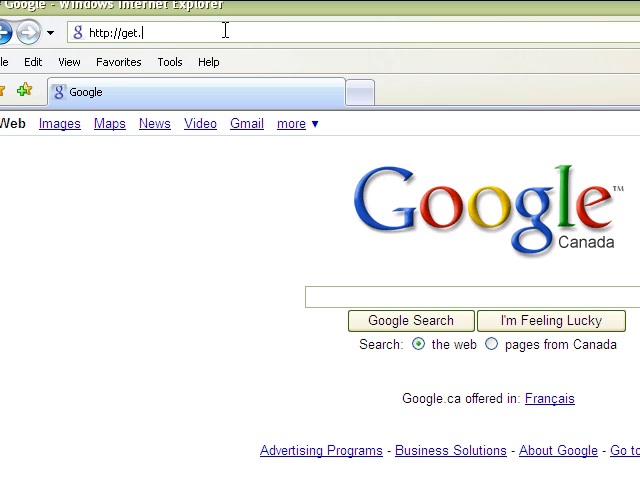
type("adobe")
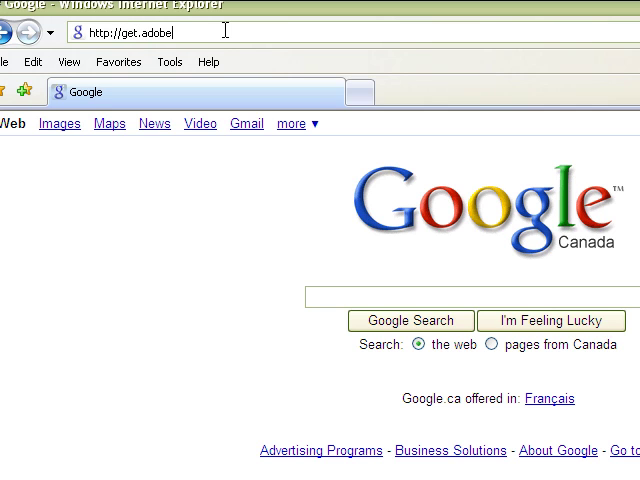
type(".com/")
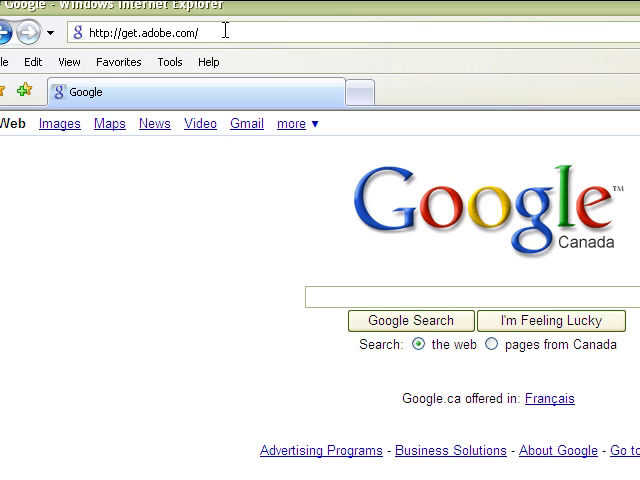
type("flashplayer/")
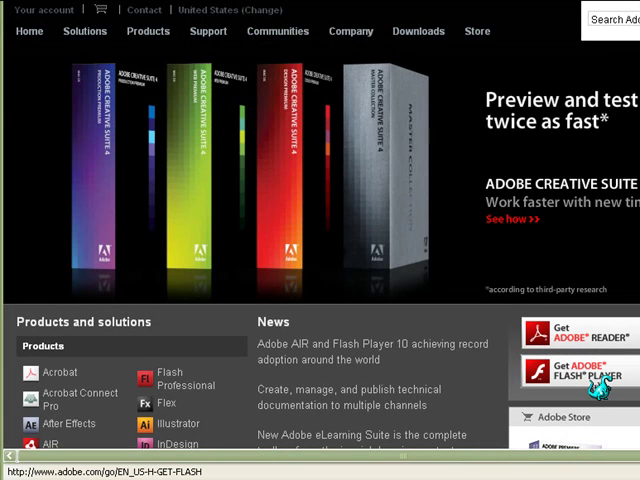
Choose Windows Vista/XP/2003 with Internet Explorer and start the Flash Player installer download.
left_click(576, 372)
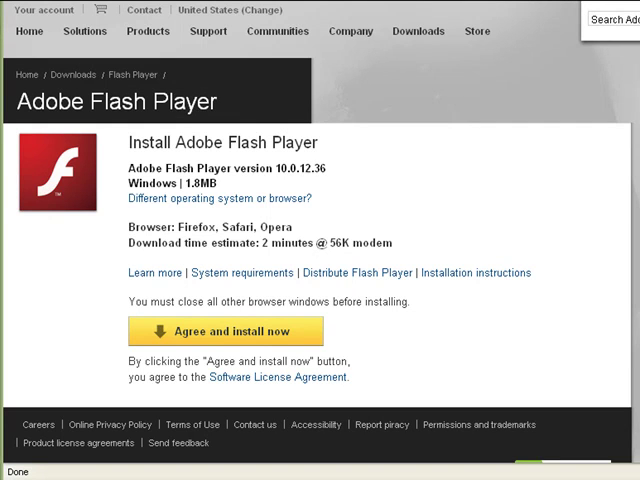
mouse_move(278, 32)
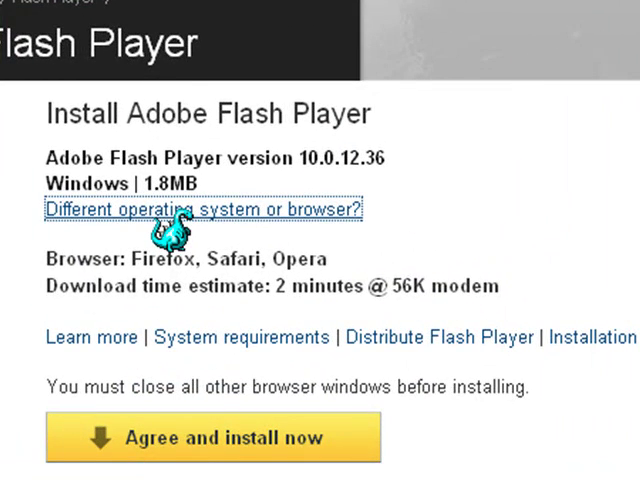
left_click(200, 210)
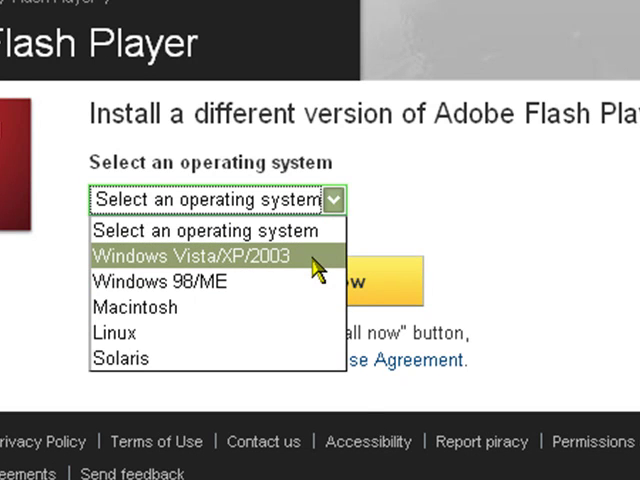
mouse_move(284, 288)
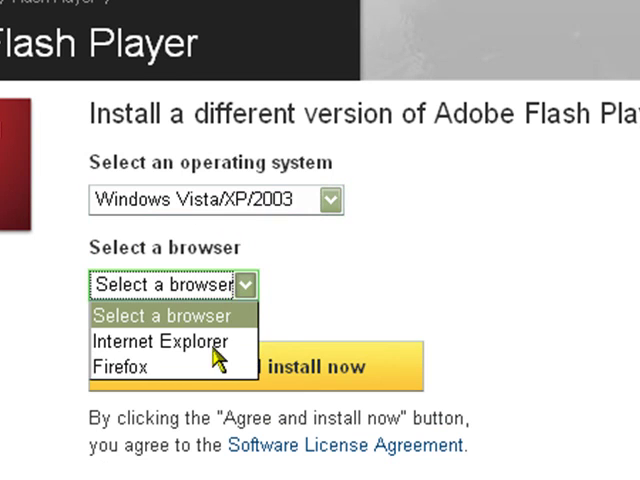
left_click(152, 342)
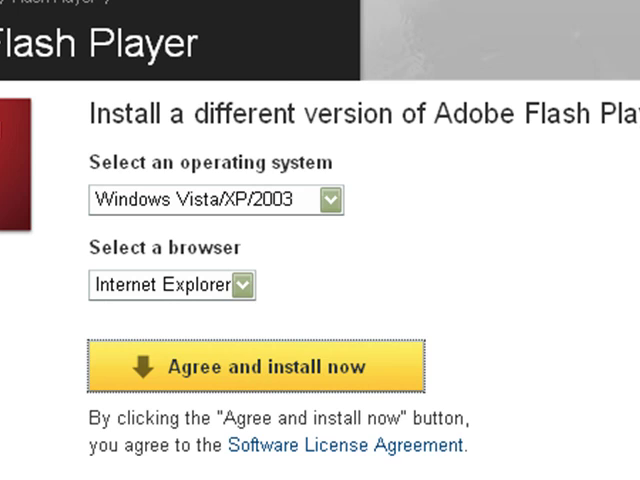
left_click(252, 368)
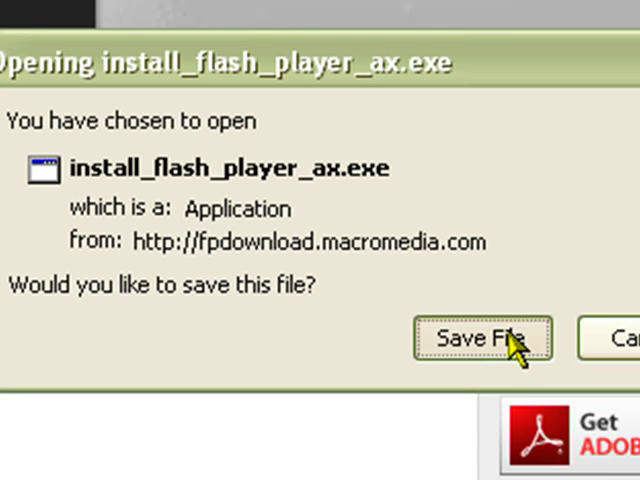
Save install_flash_player_ax.exe and show it in the Downloads list.
left_click(484, 338)
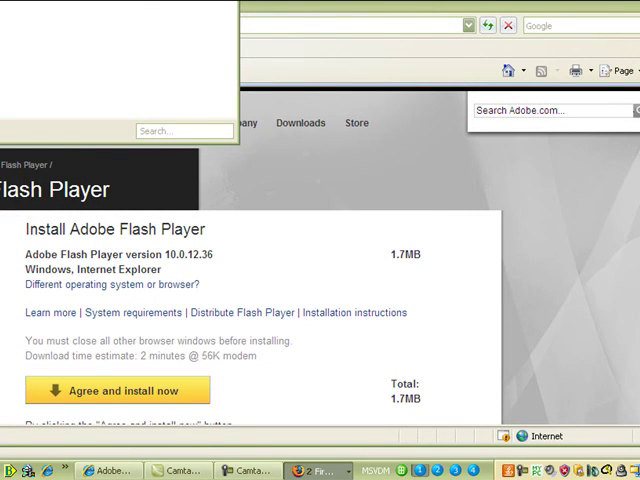
left_click(116, 390)
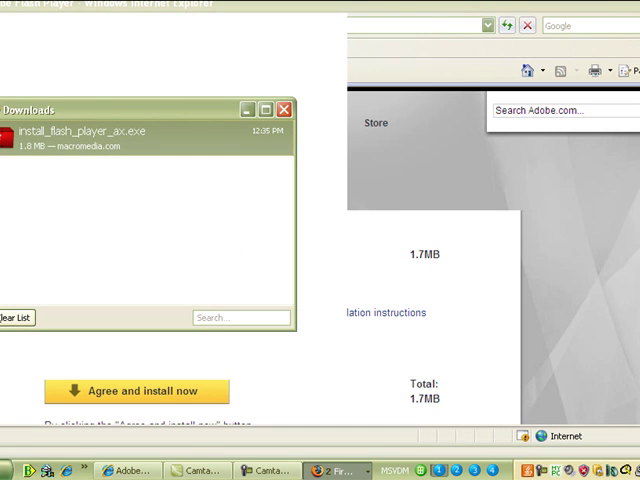
mouse_move(288, 128)
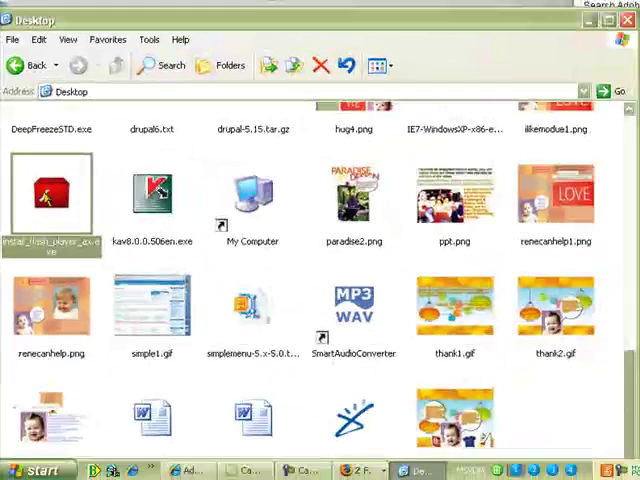
Run install_flash_player_ax.exe from the Desktop folder.
double_click(52, 196)
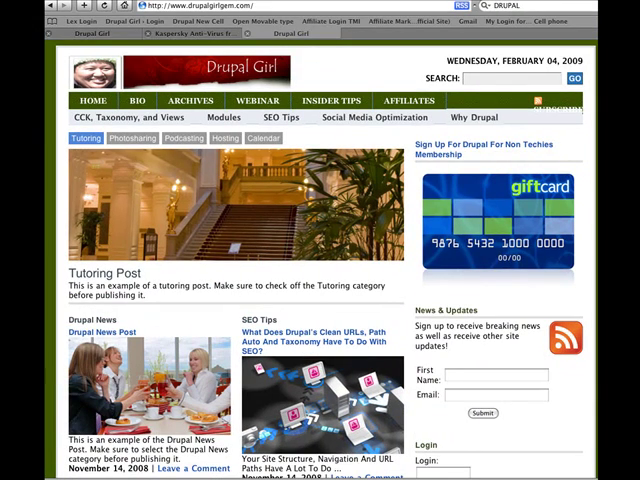
Log in to the Drupal Girl member account and reach Your Membership Items in the sidebar.
scroll("down", 3)
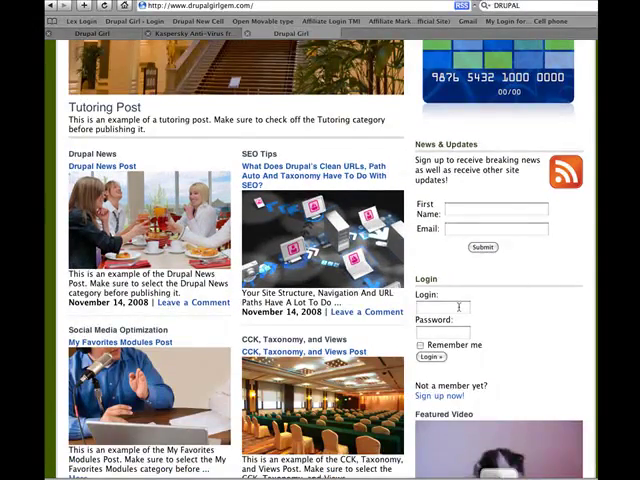
left_click(432, 356)
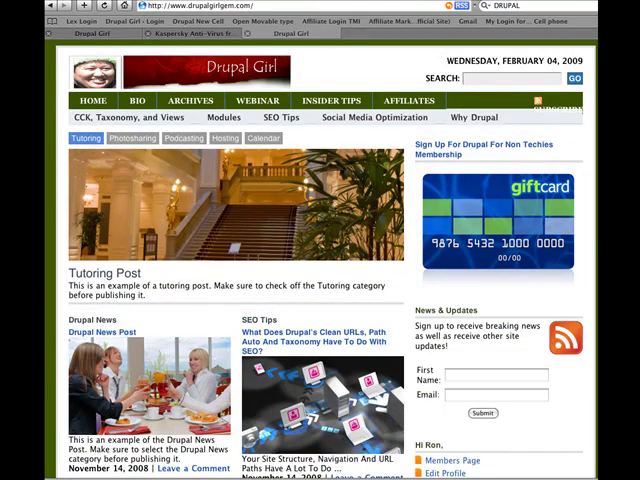
scroll("down", 3)
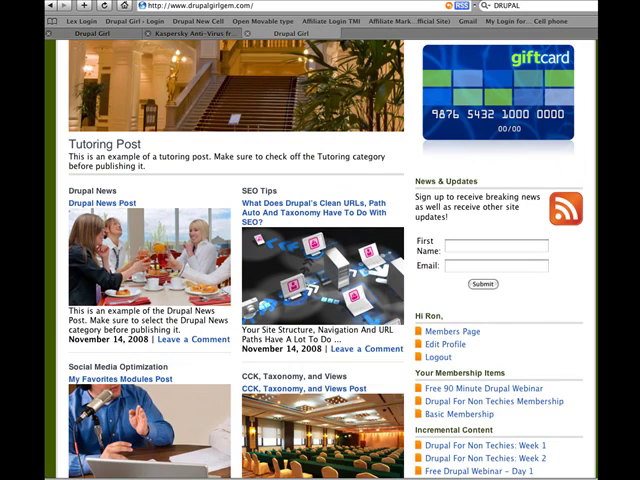
scroll("down", 3)
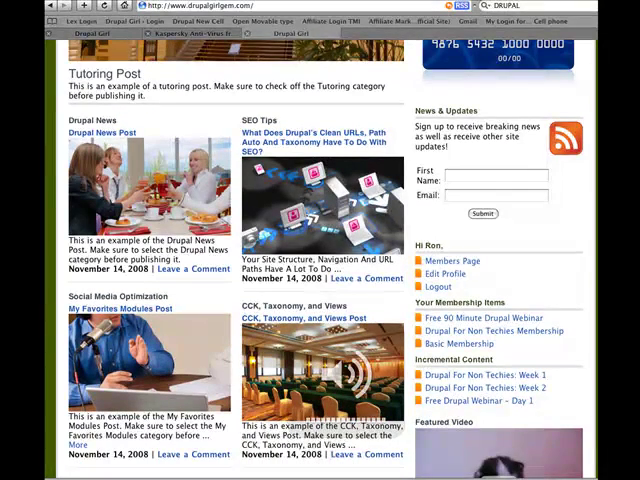